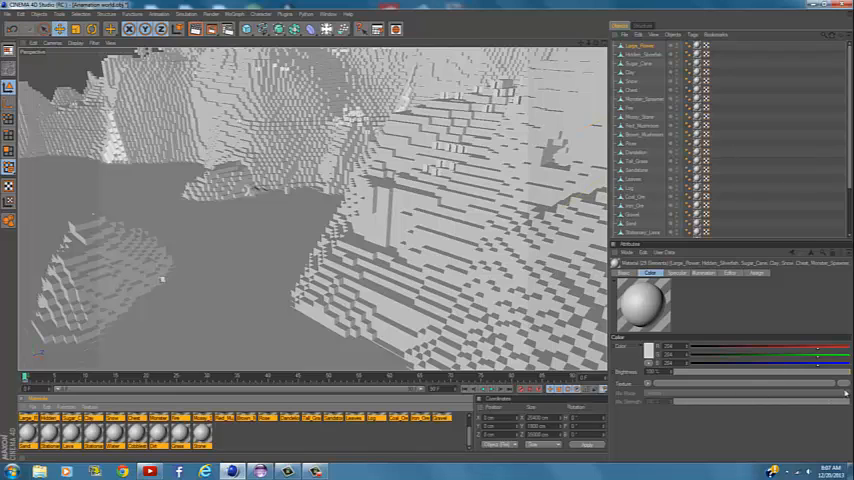
pyautogui.moveTo(820, 388)
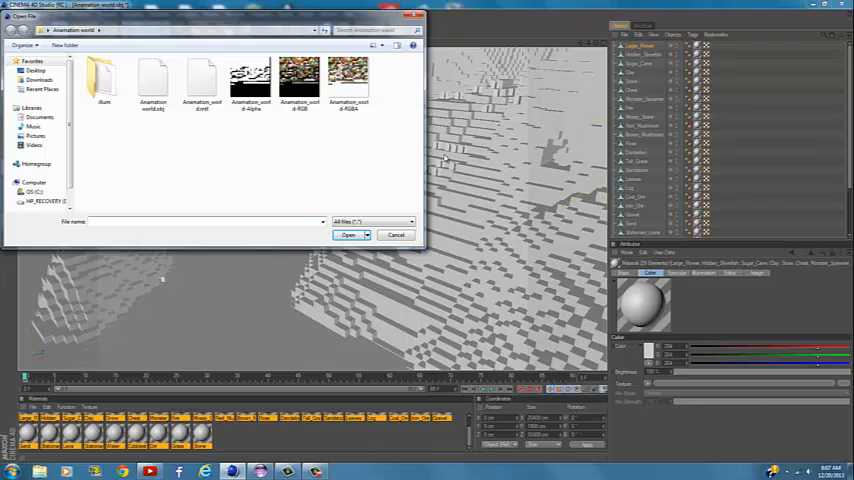
pyautogui.moveTo(180, 122)
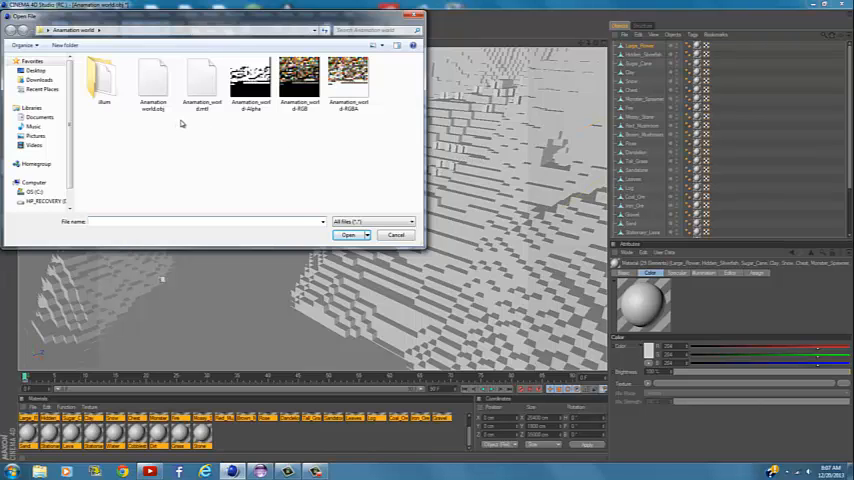
# Step: Load the Minecraft texture image into the material's Color channel, texturing grass, stone, dirt and water
pyautogui.click(300, 78)
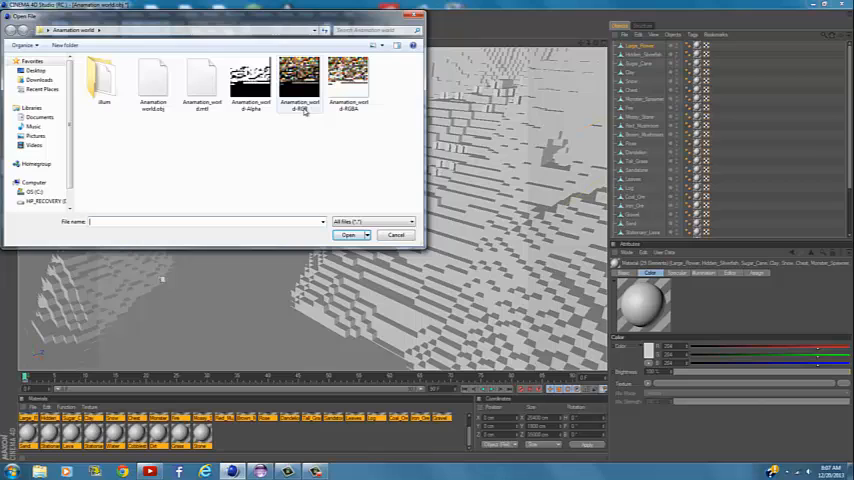
pyautogui.click(200, 84)
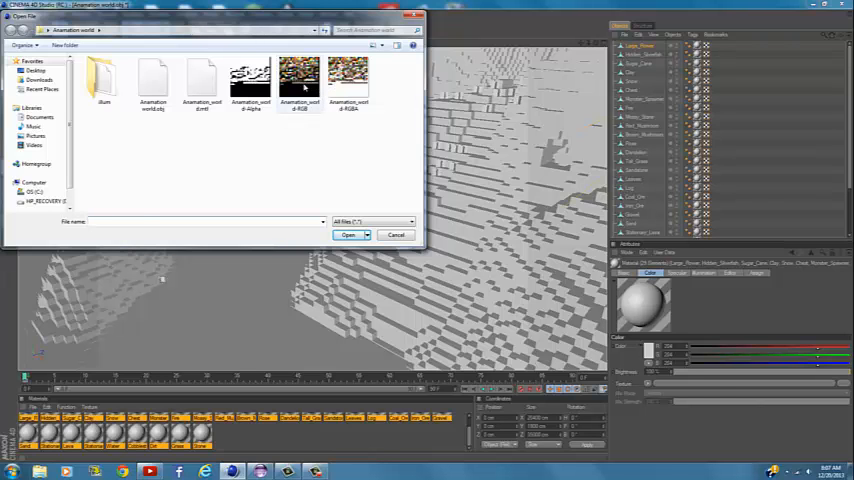
pyautogui.click(348, 236)
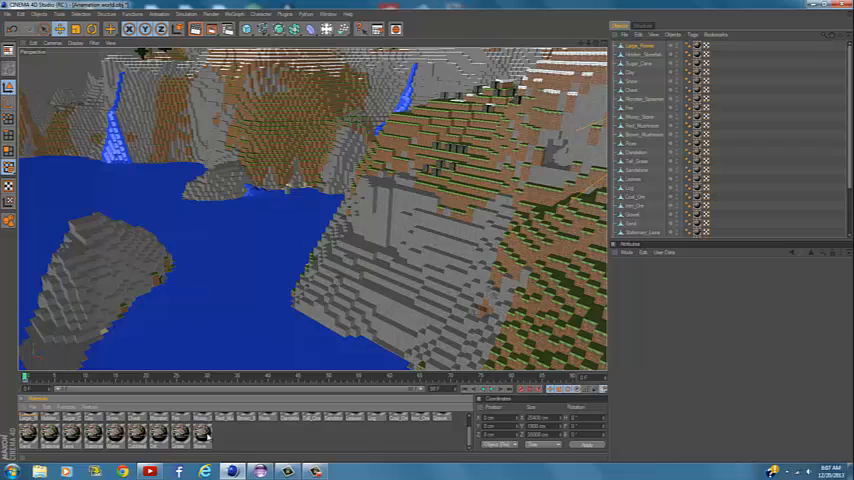
# Step: Load a second Minecraft texture image into another world material, giving the trees leafy foliage
pyautogui.doubleClick(200, 432)
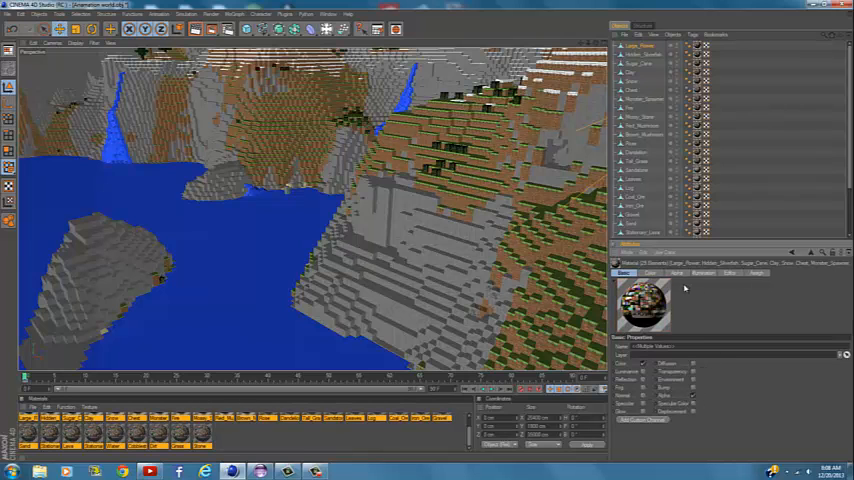
pyautogui.click(676, 272)
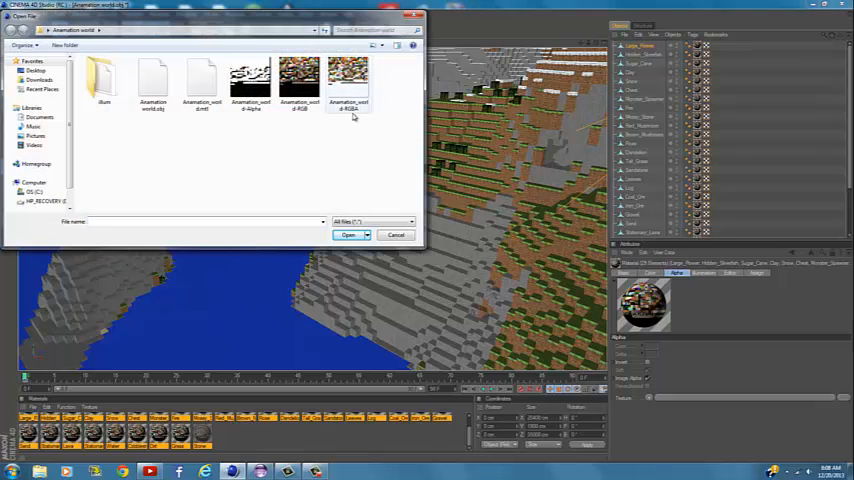
pyautogui.click(348, 236)
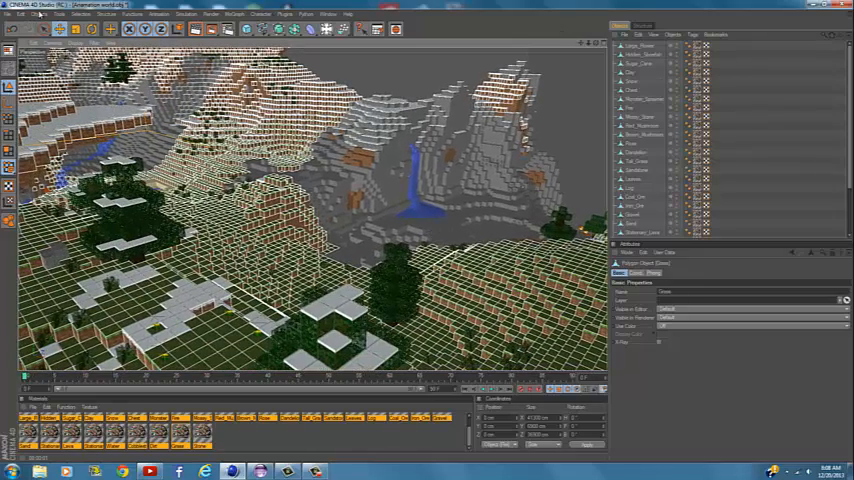
# Step: Create a Physical Sky object and bring up its settings in the Attribute Manager
pyautogui.click(40, 14)
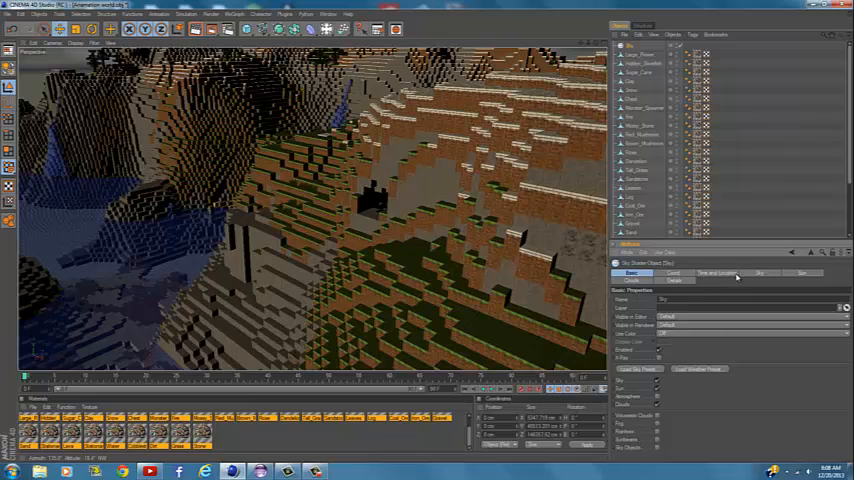
pyautogui.click(760, 272)
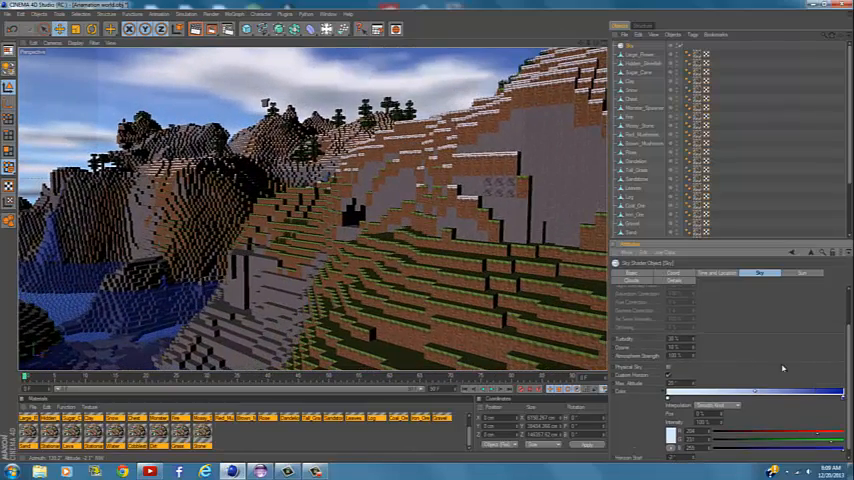
# Step: Tweak the Physical Sky's cloud parameters for a brighter blue cloudy sky
pyautogui.click(802, 272)
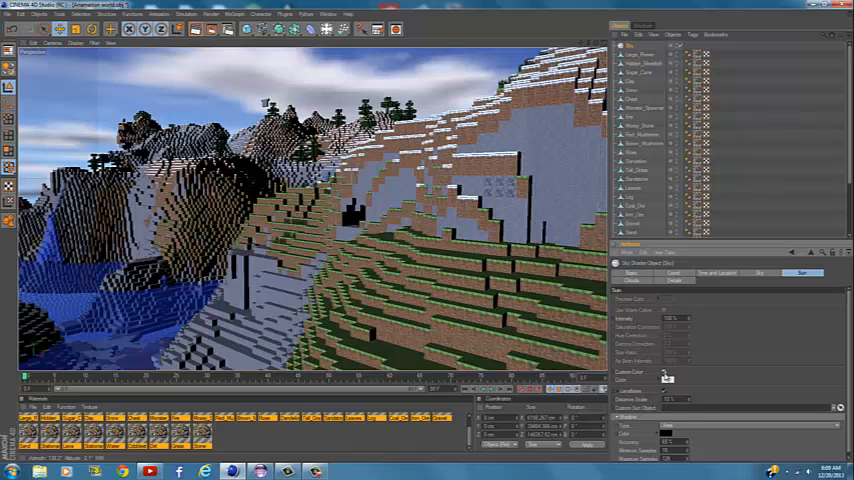
pyautogui.click(664, 376)
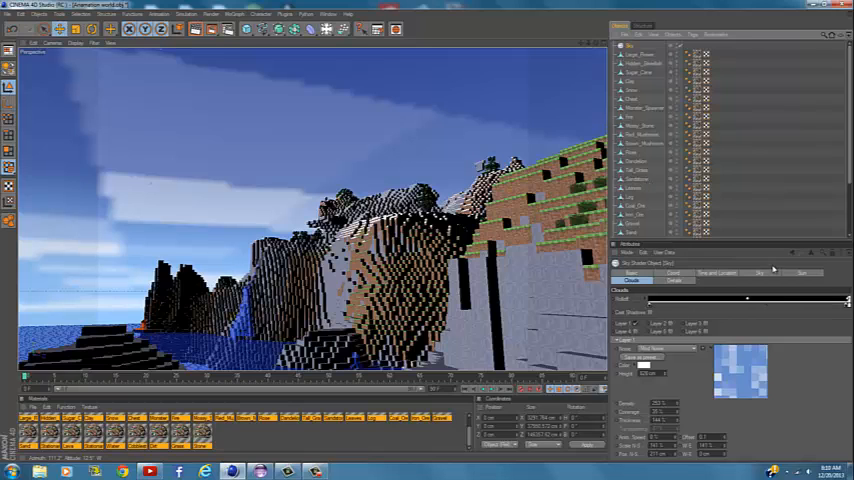
# Step: Edit the cloud noise/grid settings so the clouds render as square Minecraft-style blocks
pyautogui.click(716, 272)
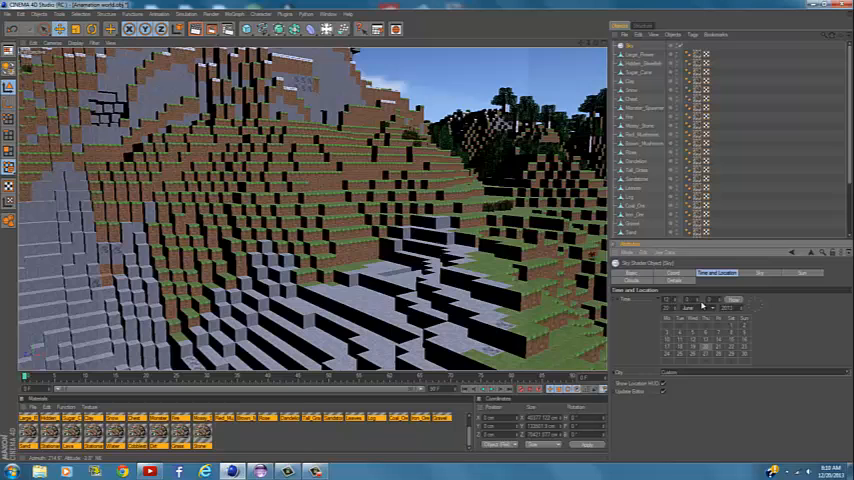
pyautogui.click(690, 310)
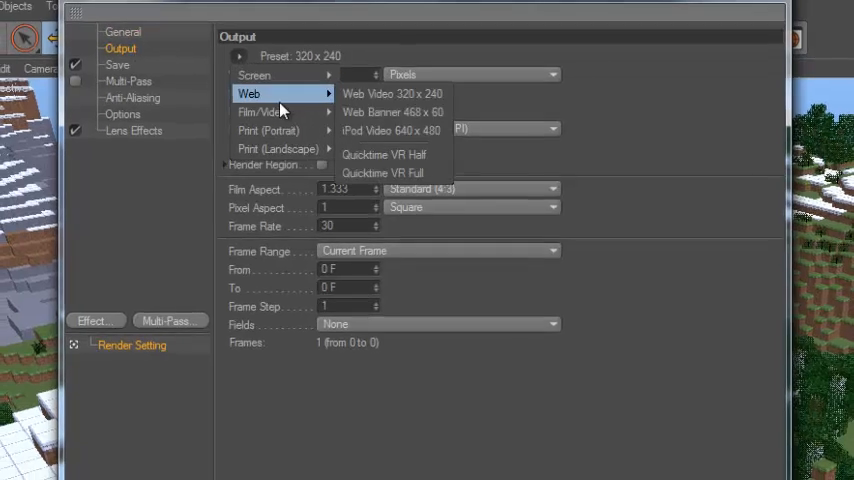
# Step: Set render output to the HDV/HDTV 720 29.97 fps preset at 1280×720
pyautogui.click(392, 92)
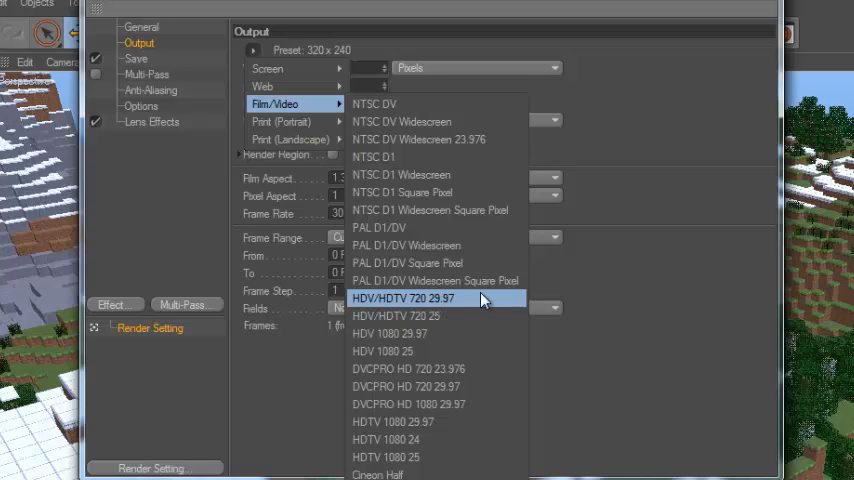
pyautogui.click(404, 298)
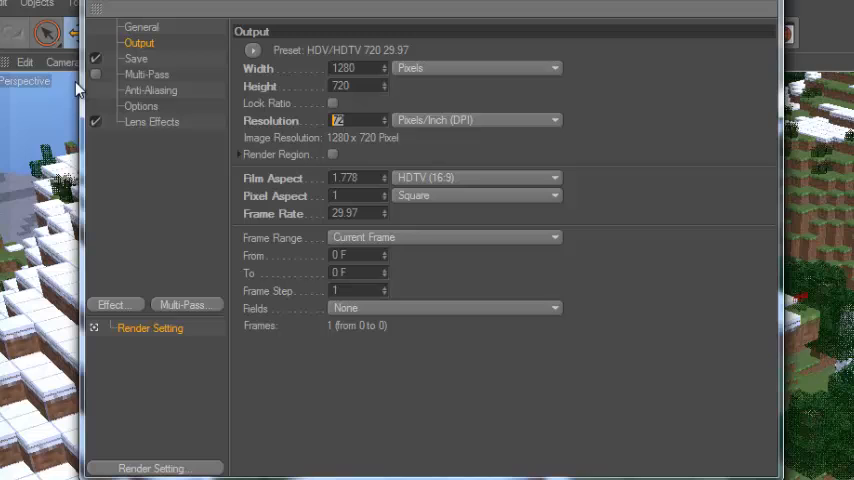
pyautogui.write('620')
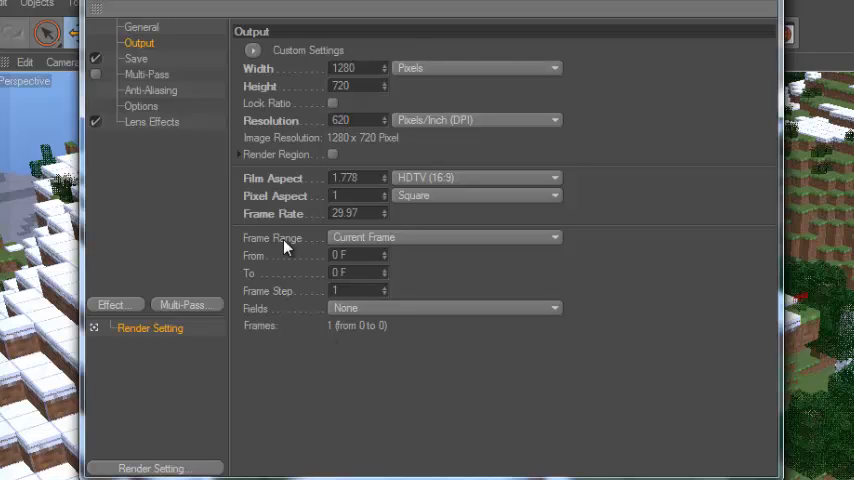
# Step: Set the frame range to All Frames so all 91 frames (0–90) render
pyautogui.click(444, 236)
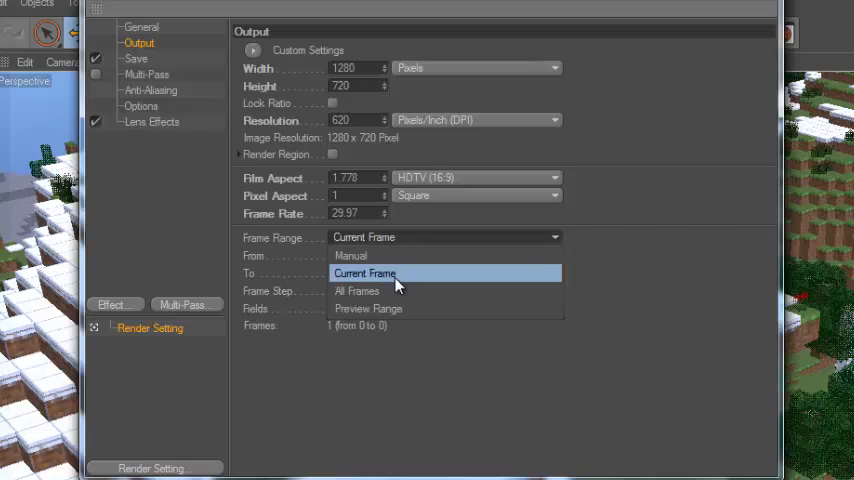
pyautogui.click(356, 292)
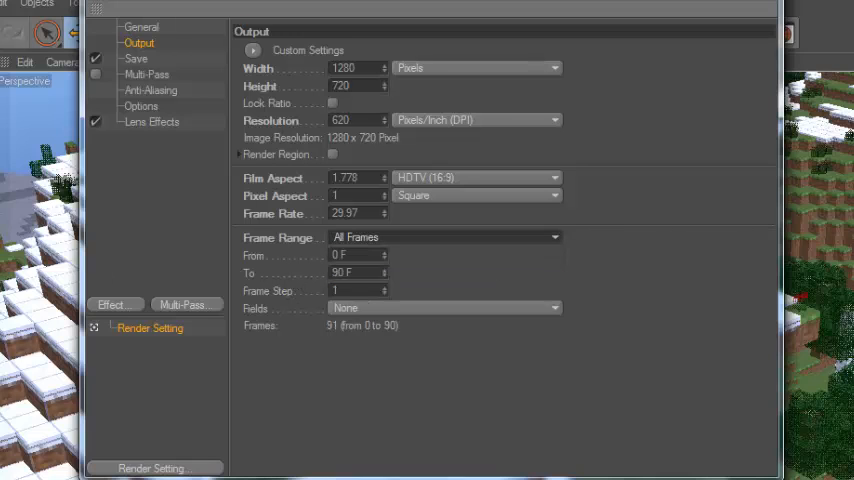
pyautogui.click(136, 58)
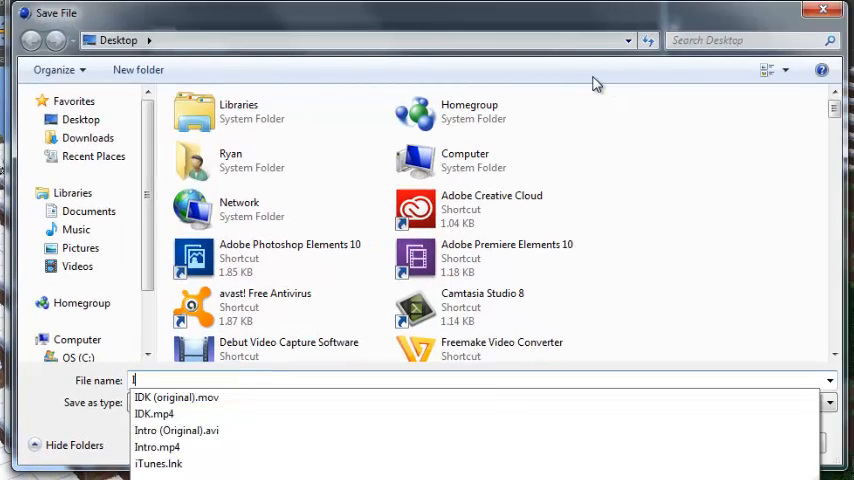
# Step: Save the render to the Desktop as AVI movie 'IDK part2' using the Intel IYUV codec
pyautogui.write('IDK part2')
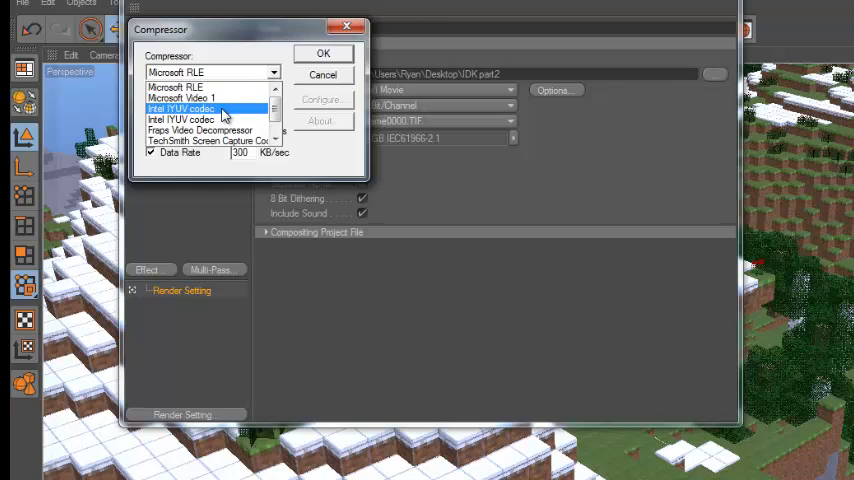
pyautogui.click(180, 96)
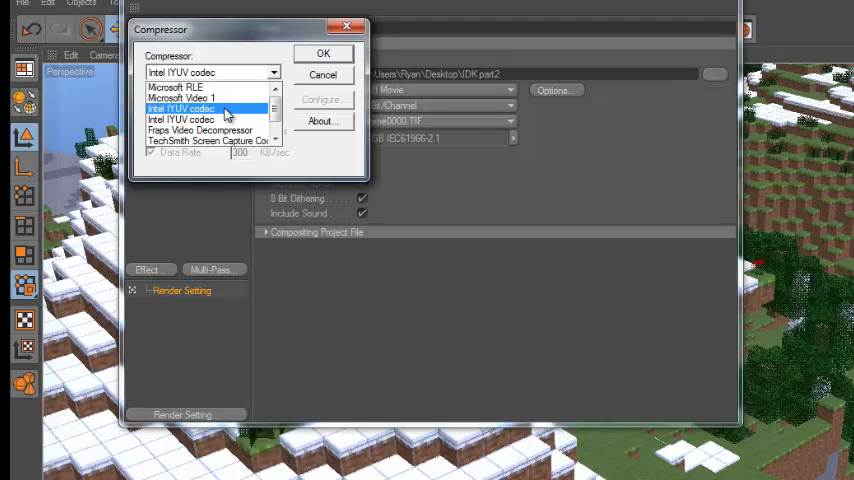
pyautogui.click(322, 52)
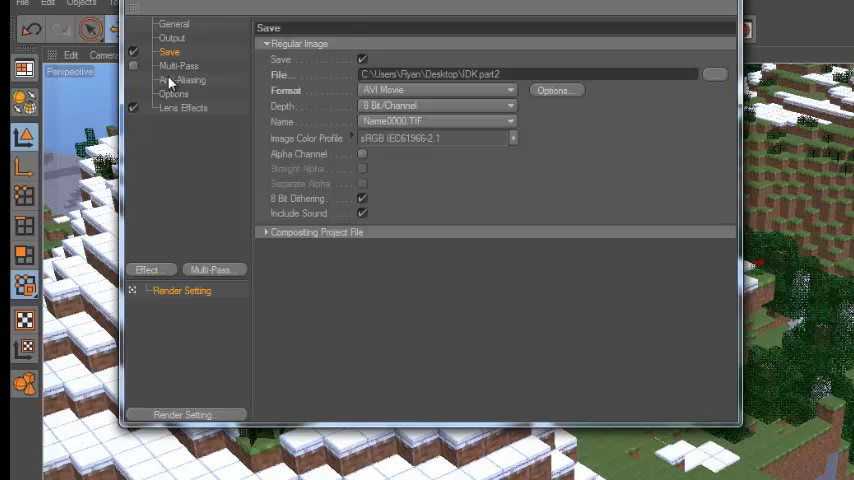
# Step: Set the render's anti-aliasing mode to None
pyautogui.click(180, 80)
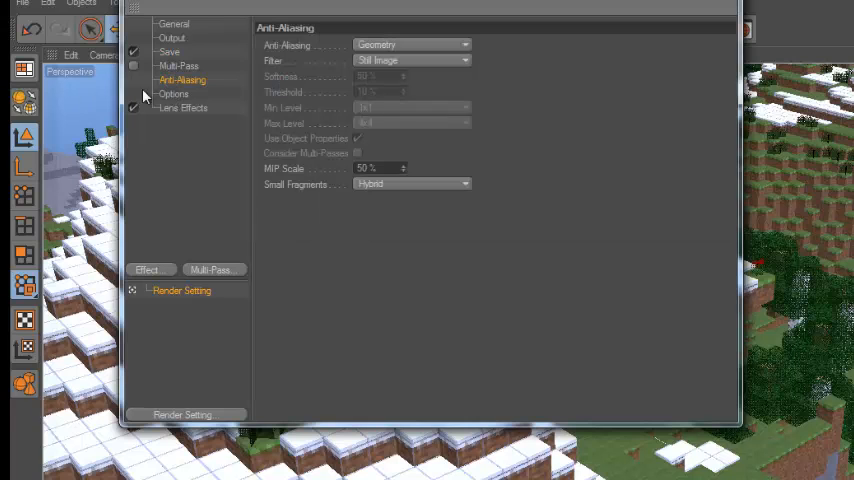
pyautogui.click(412, 60)
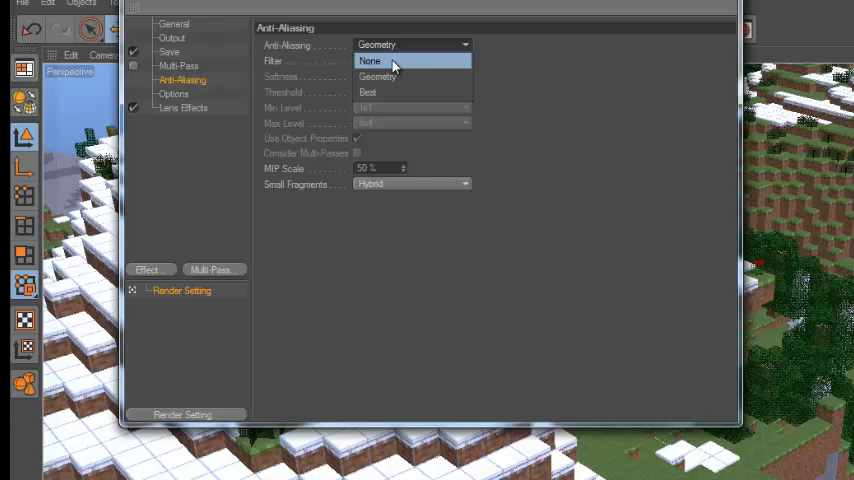
pyautogui.click(370, 60)
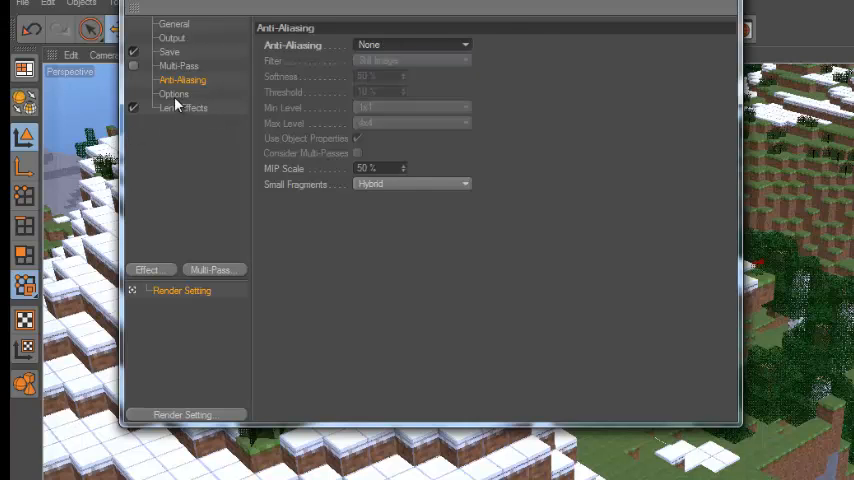
pyautogui.click(172, 92)
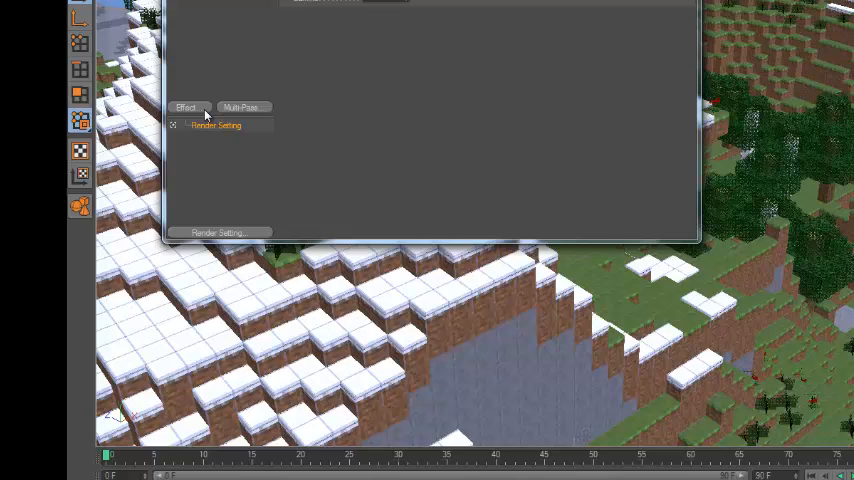
# Step: Add a Glow post effect with 2% size and 5% intensity
pyautogui.click(184, 108)
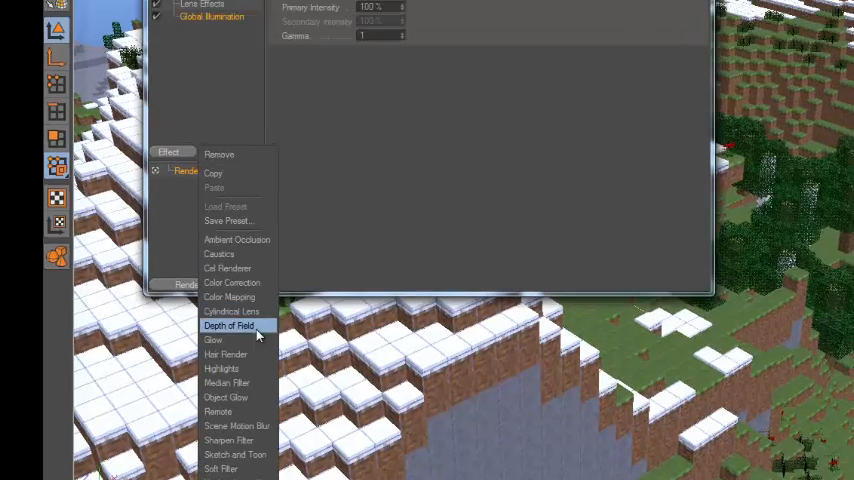
pyautogui.click(212, 340)
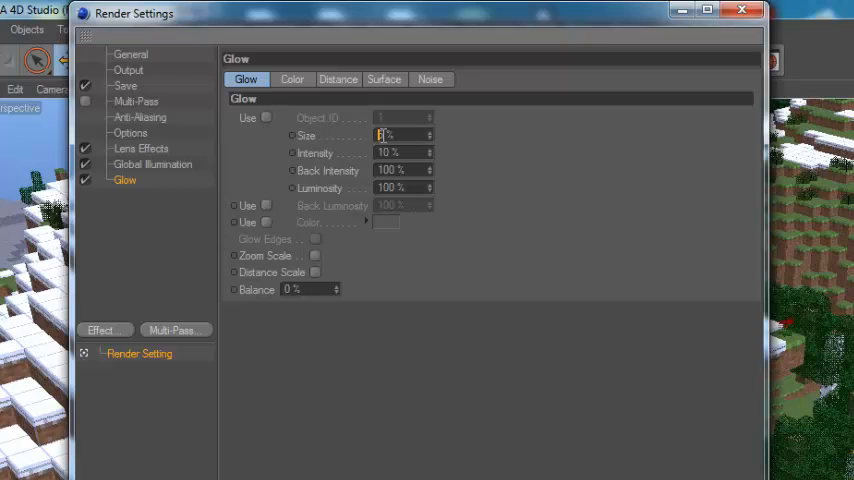
pyautogui.write('5')
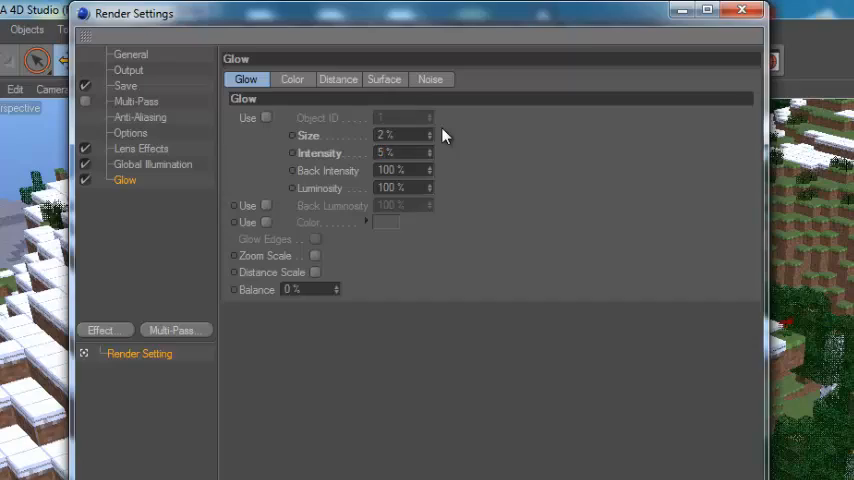
pyautogui.moveTo(678, 52)
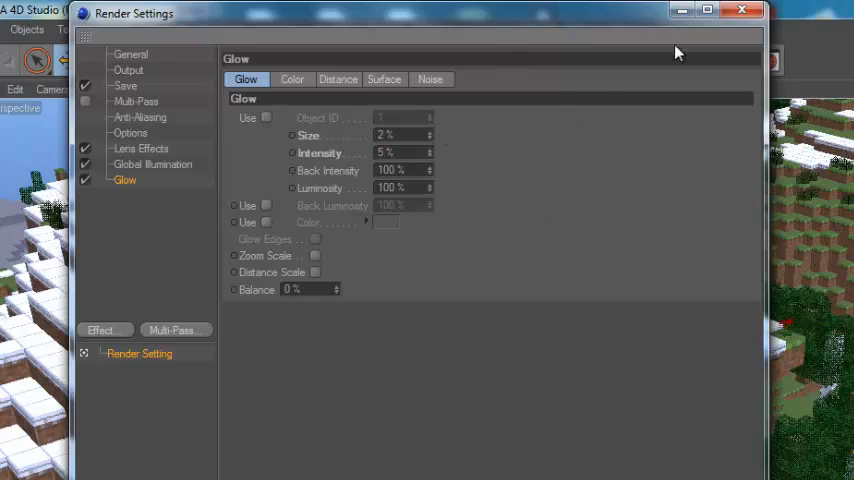
pyautogui.click(742, 10)
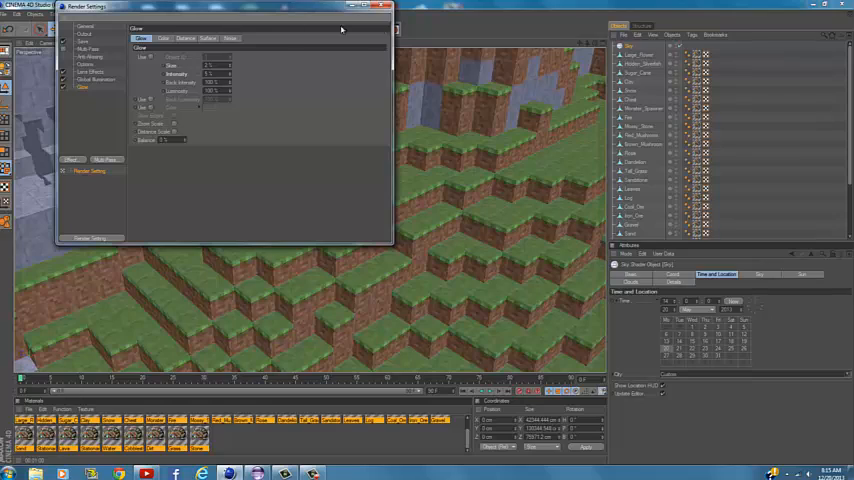
# Step: Close the Render Settings window, returning to the main scene view
pyautogui.click(386, 8)
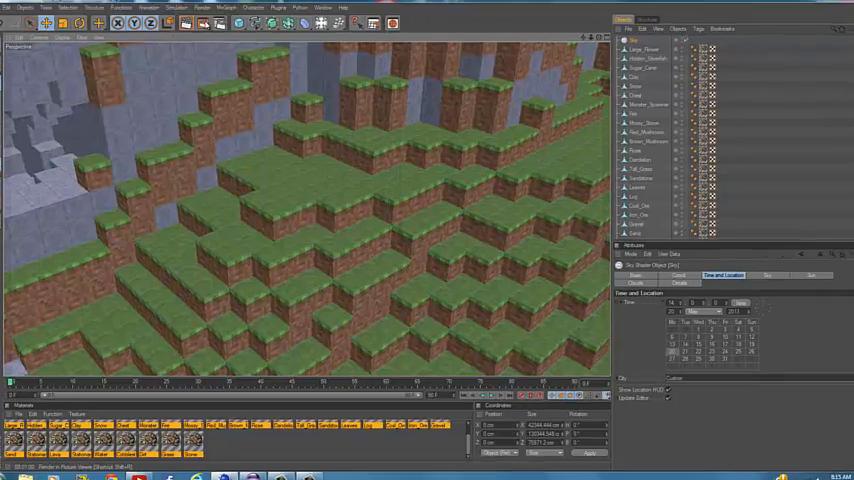